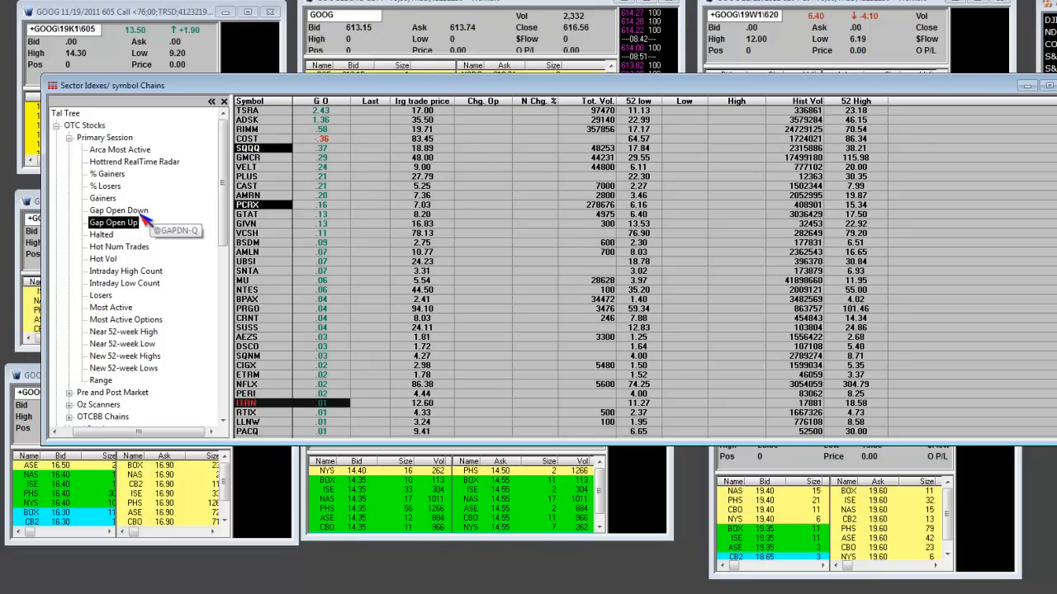
# Step: Select Gap Open Down under OTC Stocks > Primary Session to list the largest negative gaps
pyautogui.click(119, 210)
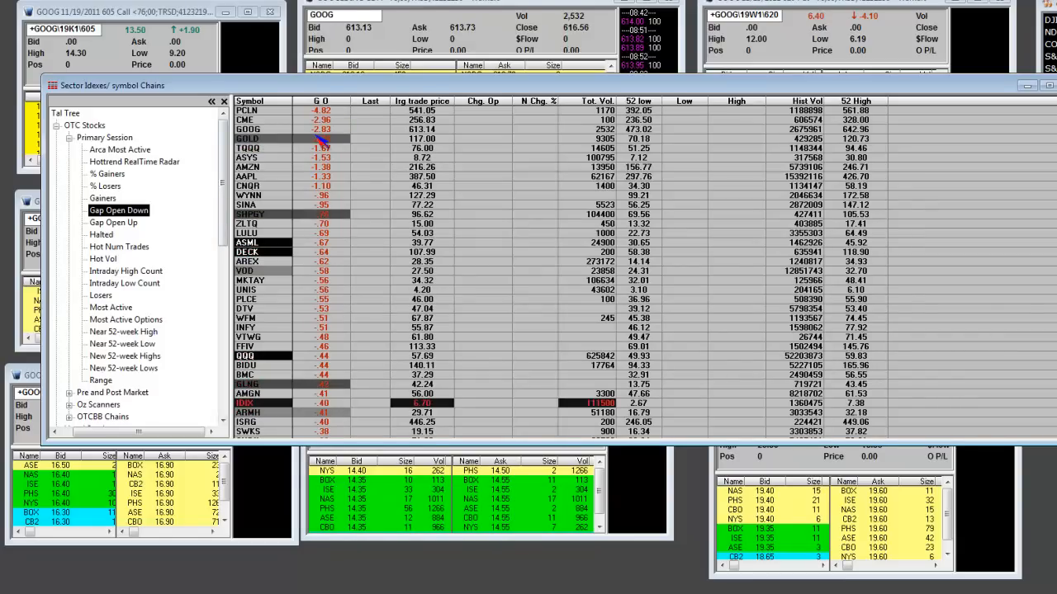
pyautogui.moveTo(300, 135)
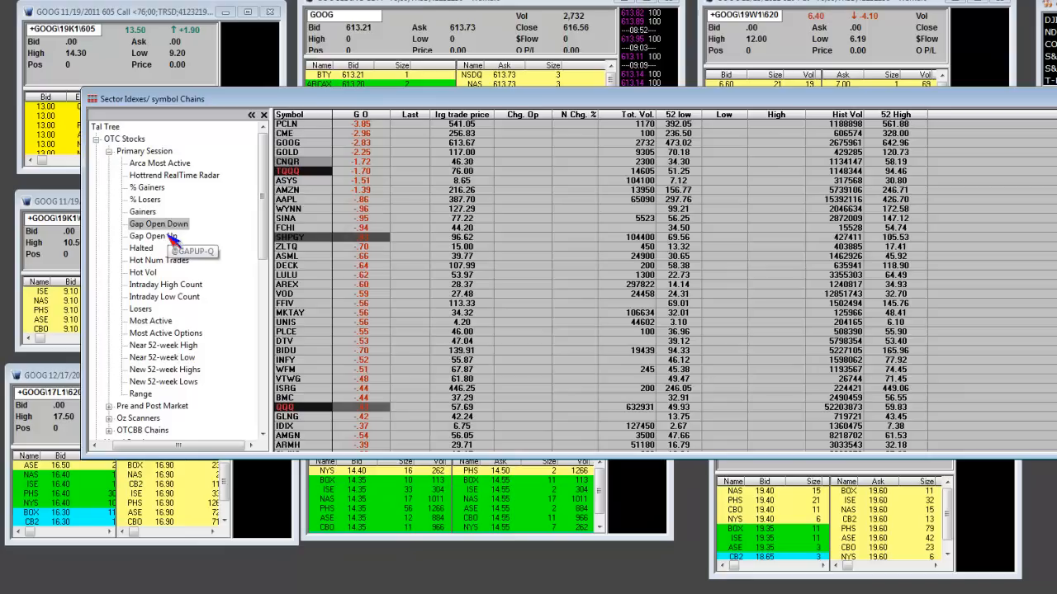
# Step: Select Gap Open Up under Primary Session to check refreshed gaps led by TSRA and ADSK
pyautogui.click(152, 236)
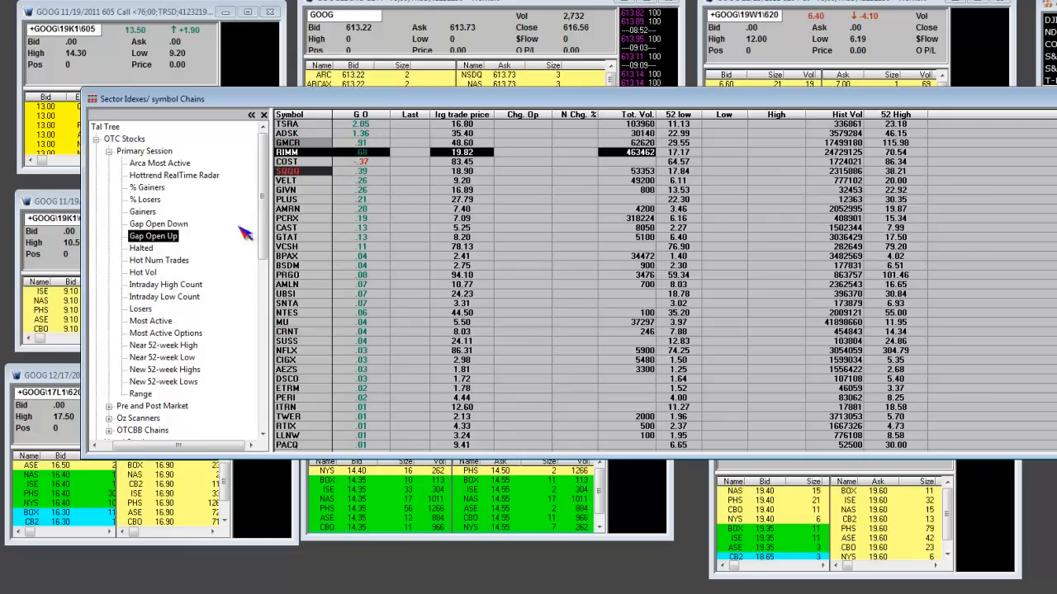
# Step: Switch back to Gap Open Down under Primary Session, led by PCLN, CME and GOOG
pyautogui.click(157, 224)
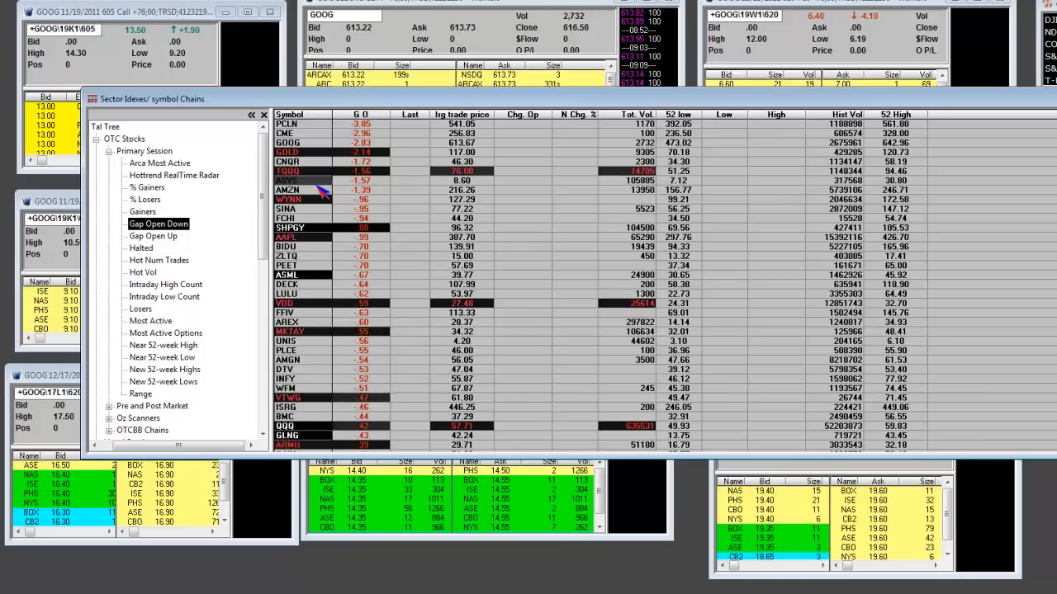
pyautogui.moveTo(410, 114)
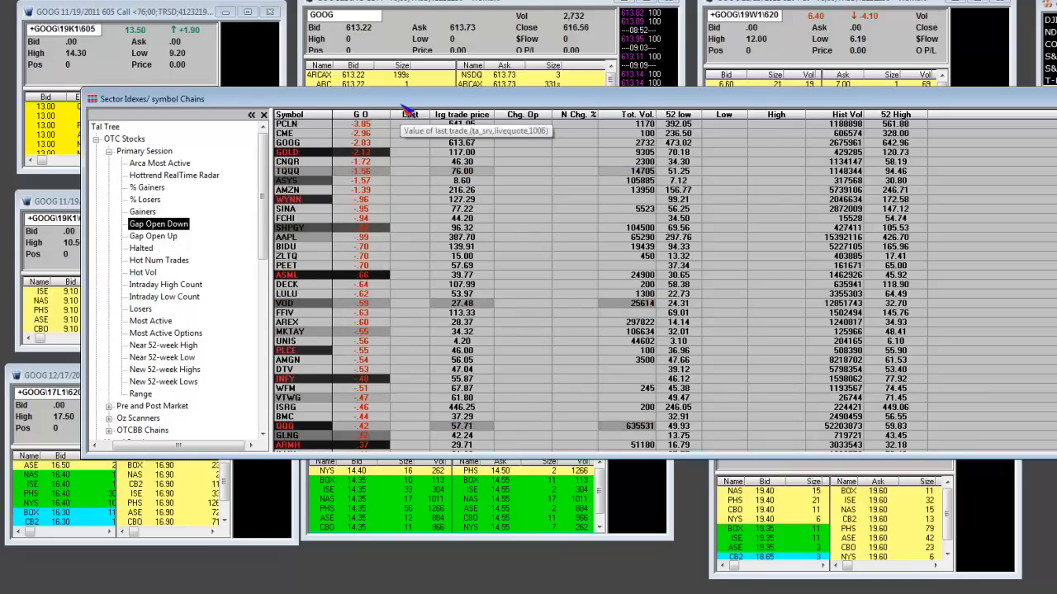